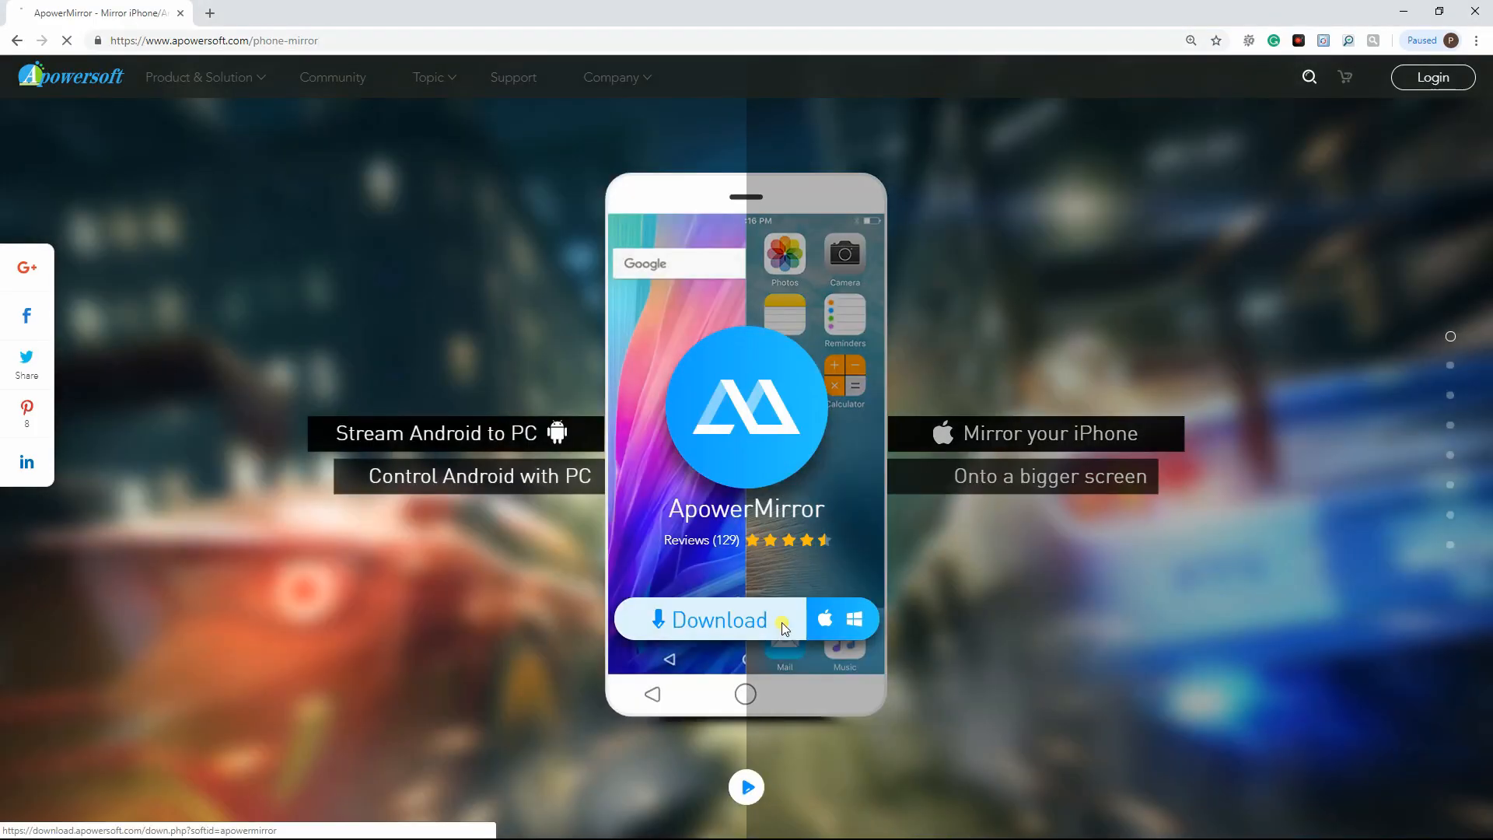
Step: Download ApowerMirror from the apowersoft.com phone-mirror page
click(709, 619)
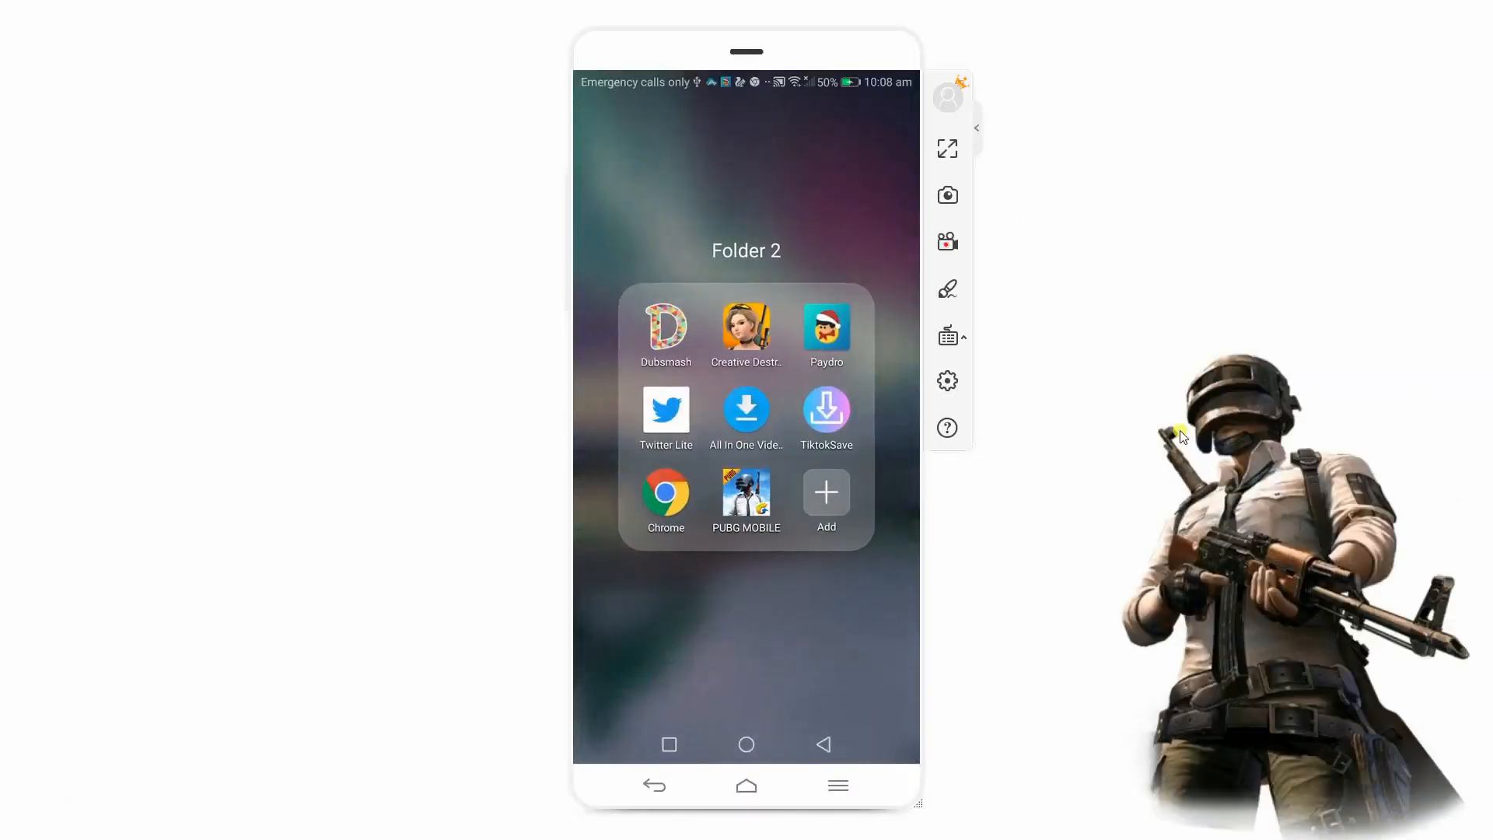
Step: Start PUBG MOBILE from Folder 2 on the mirrored phone and dismiss the in-game popup
click(746, 494)
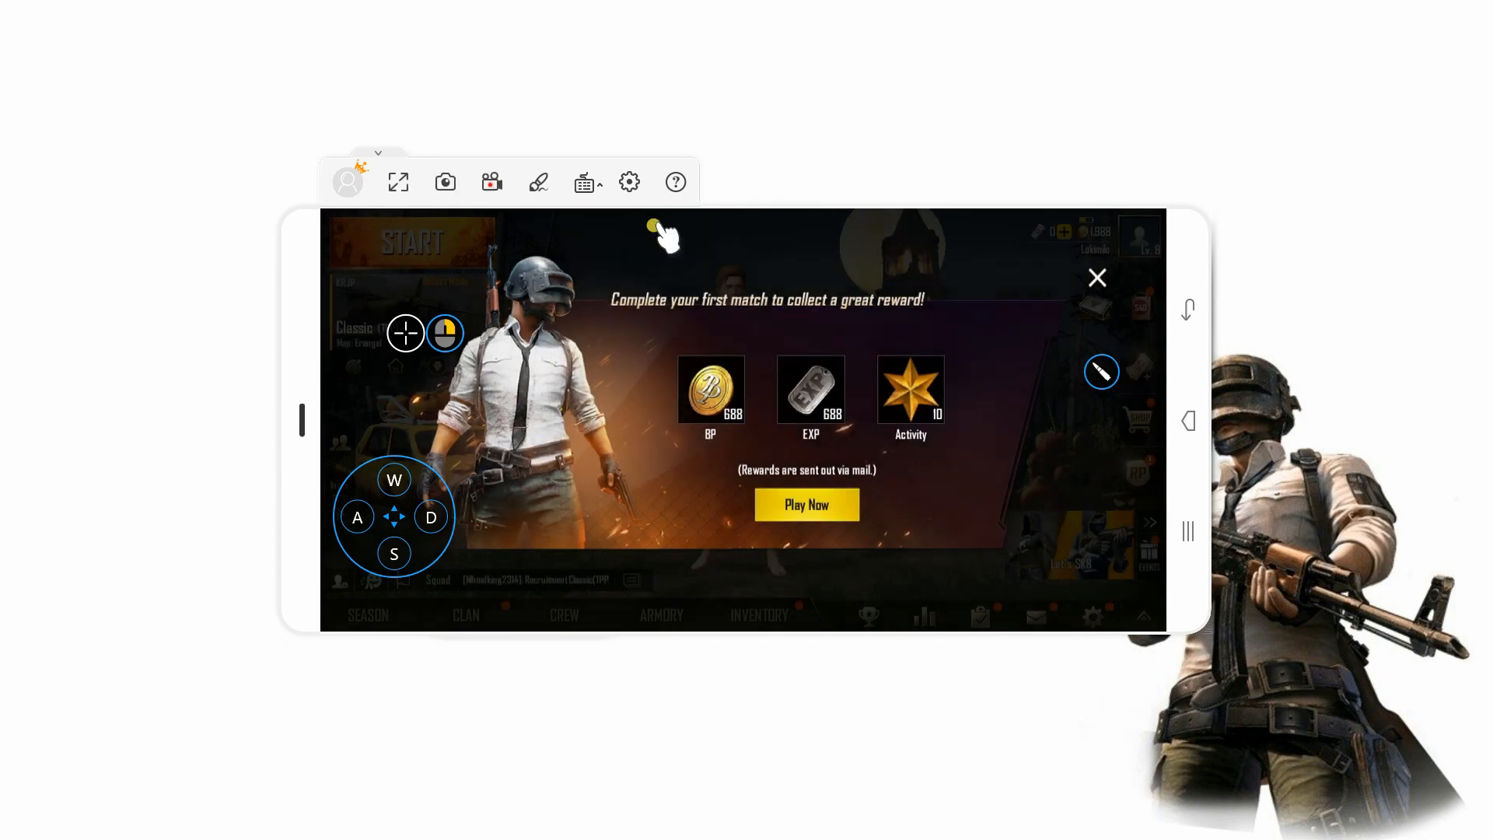
click(398, 182)
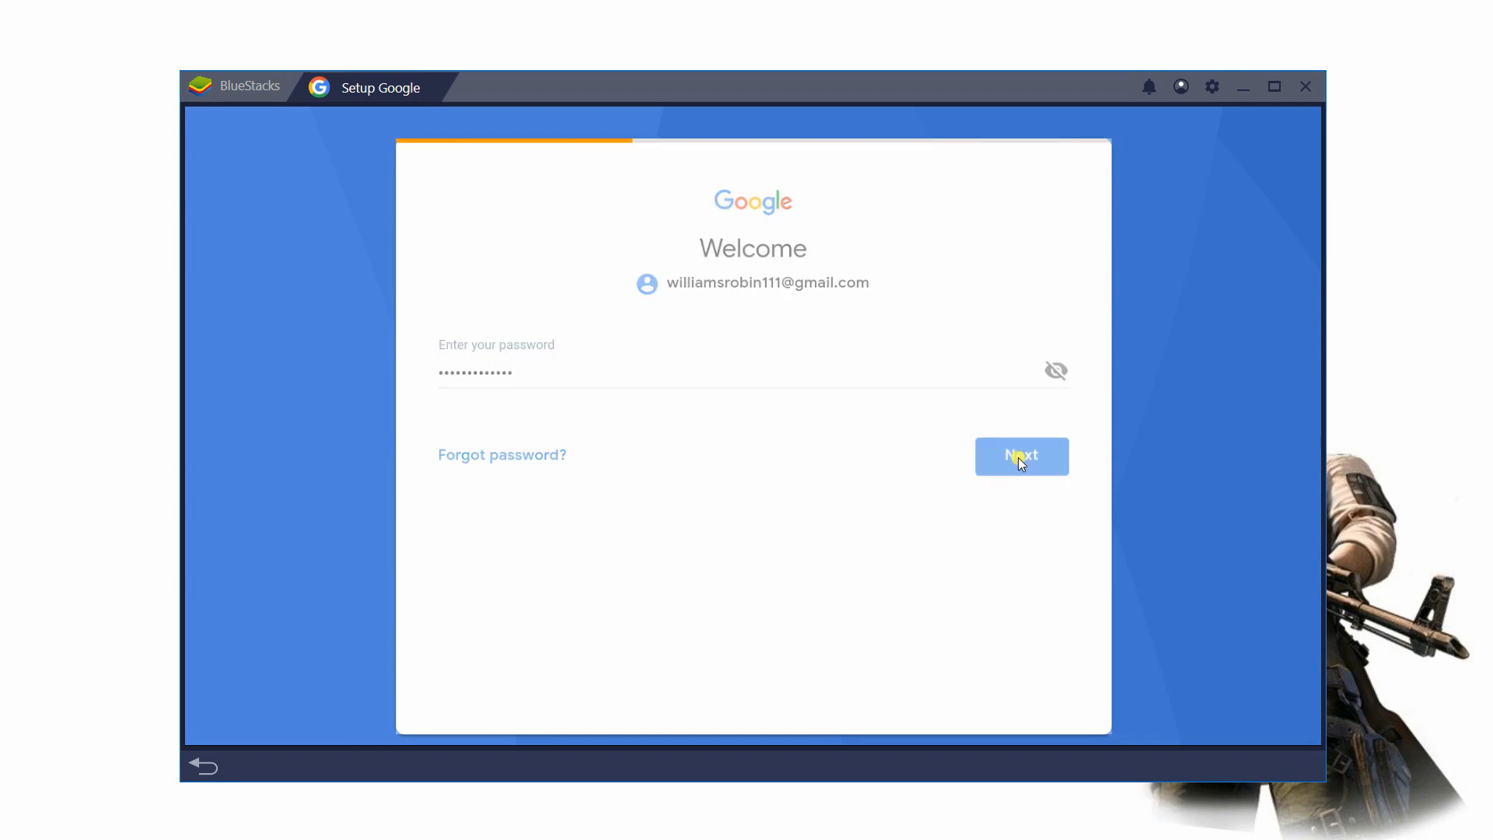
Step: Finish Google sign-in, install and open PUBG MOBILE via Play Store search 'pubg', then download NoxPlayer
click(1020, 456)
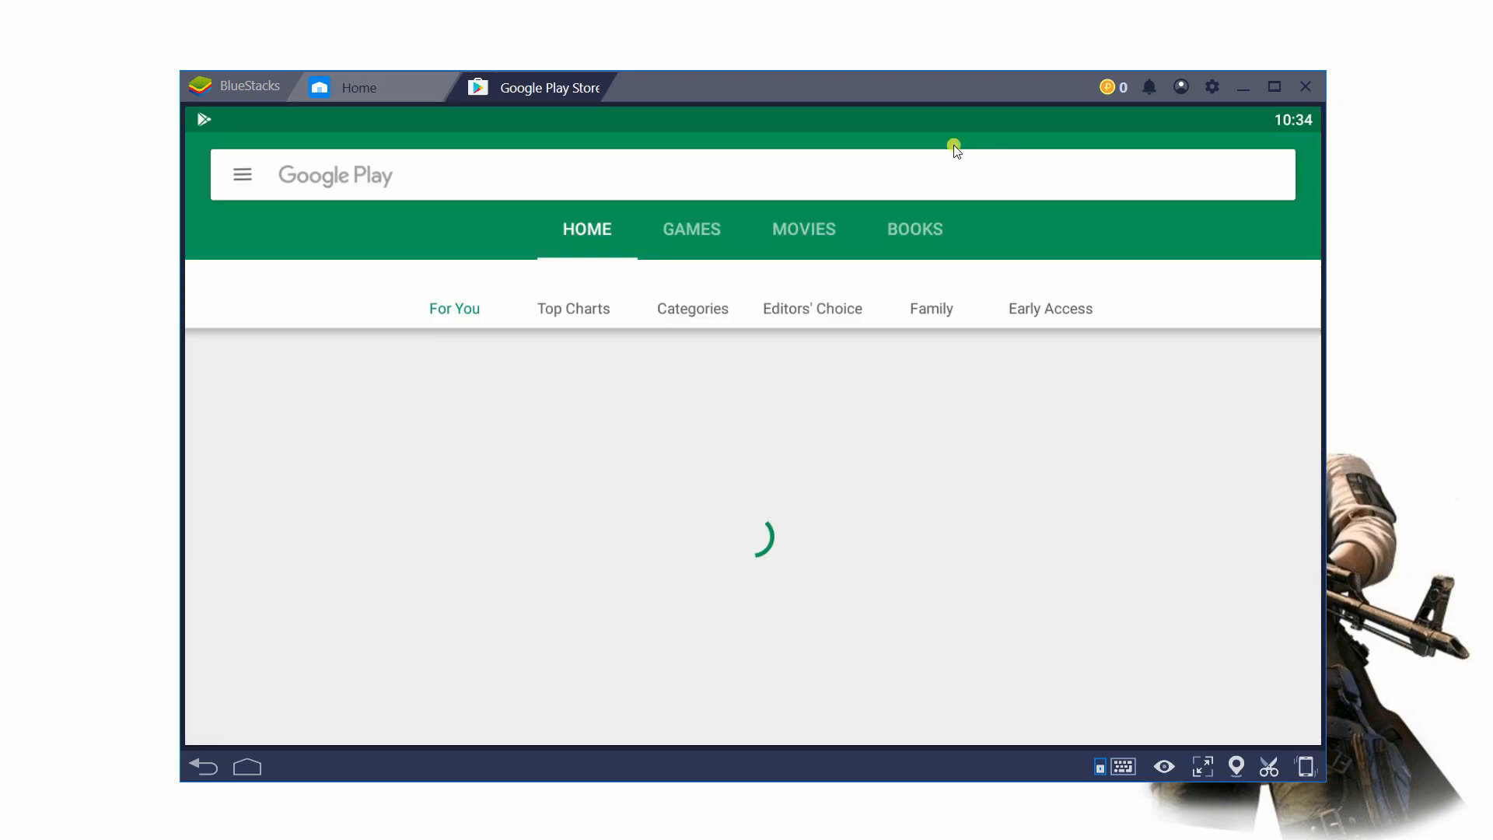
text(pubg)
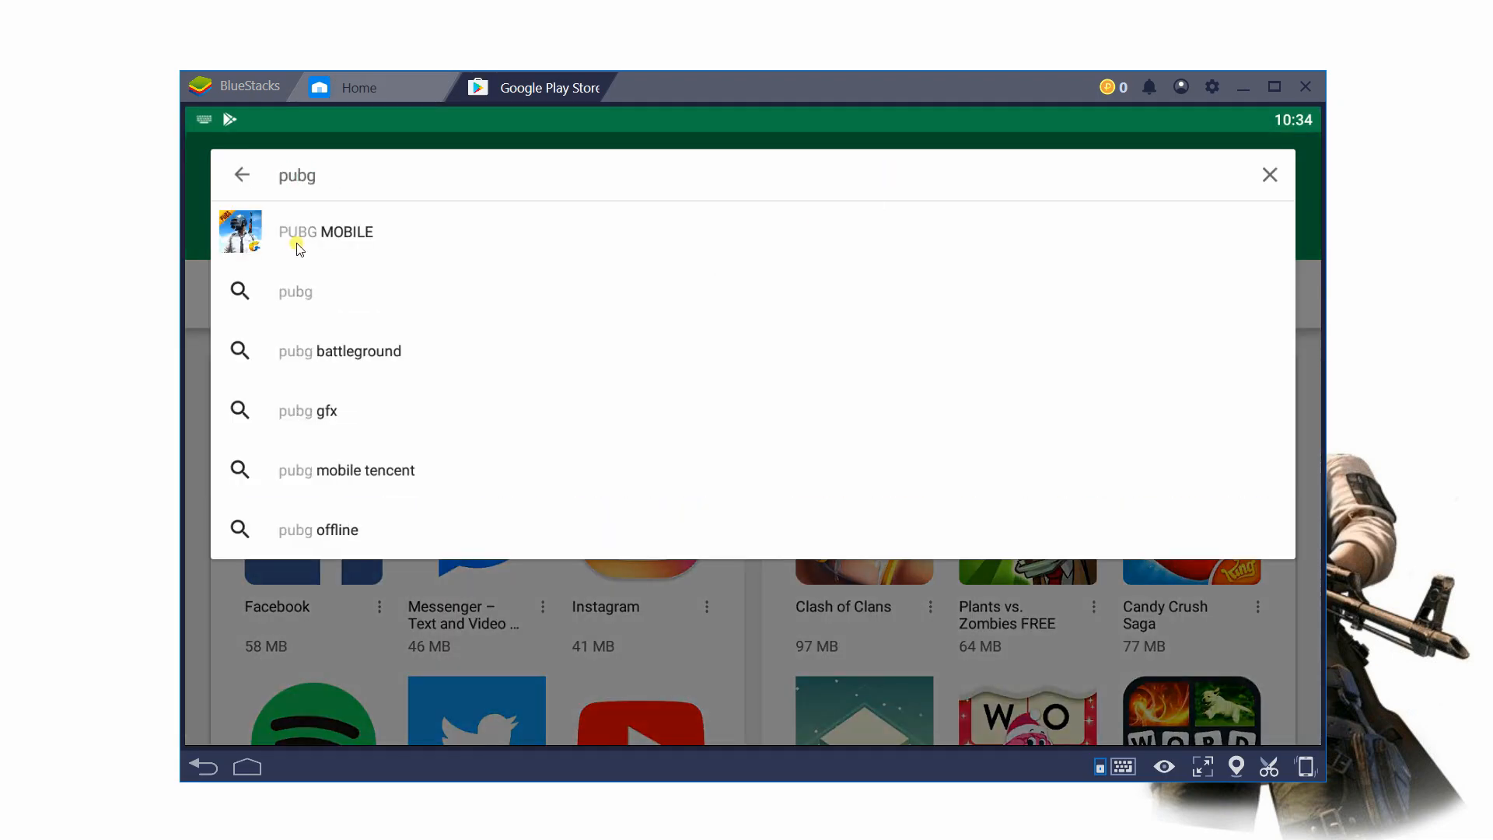
click(325, 232)
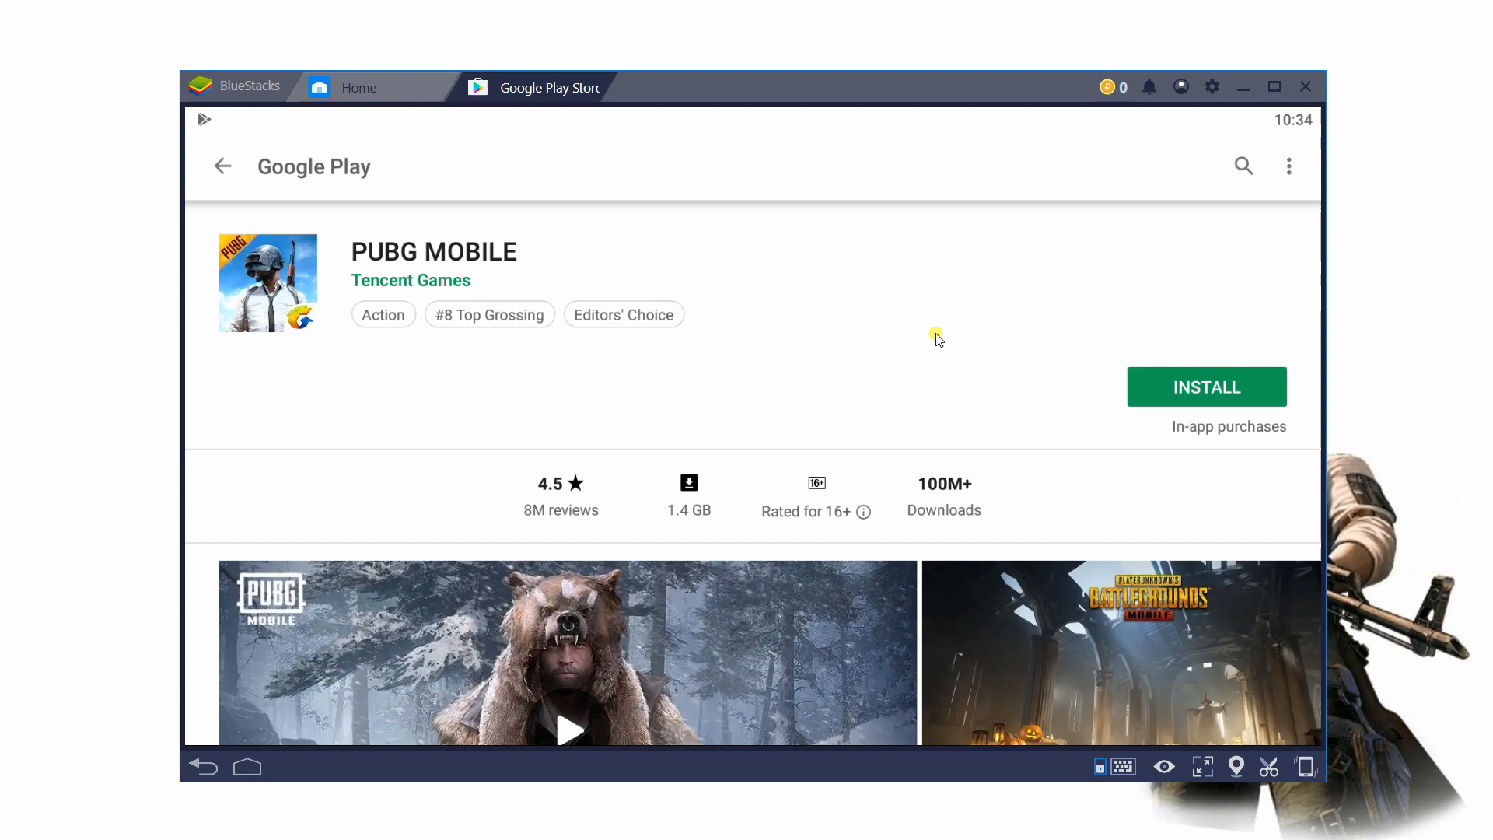
click(1206, 386)
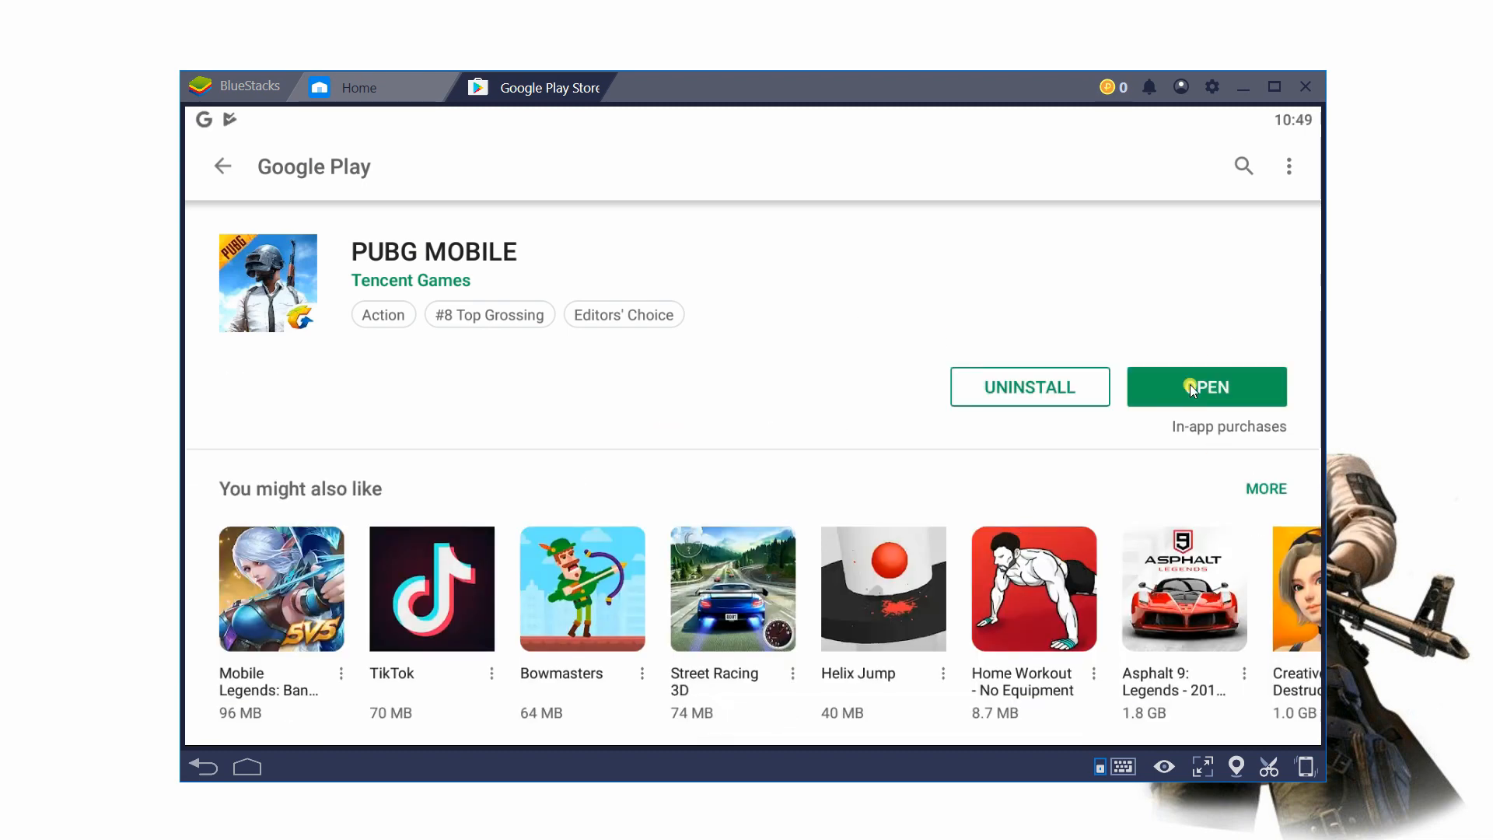
click(1206, 386)
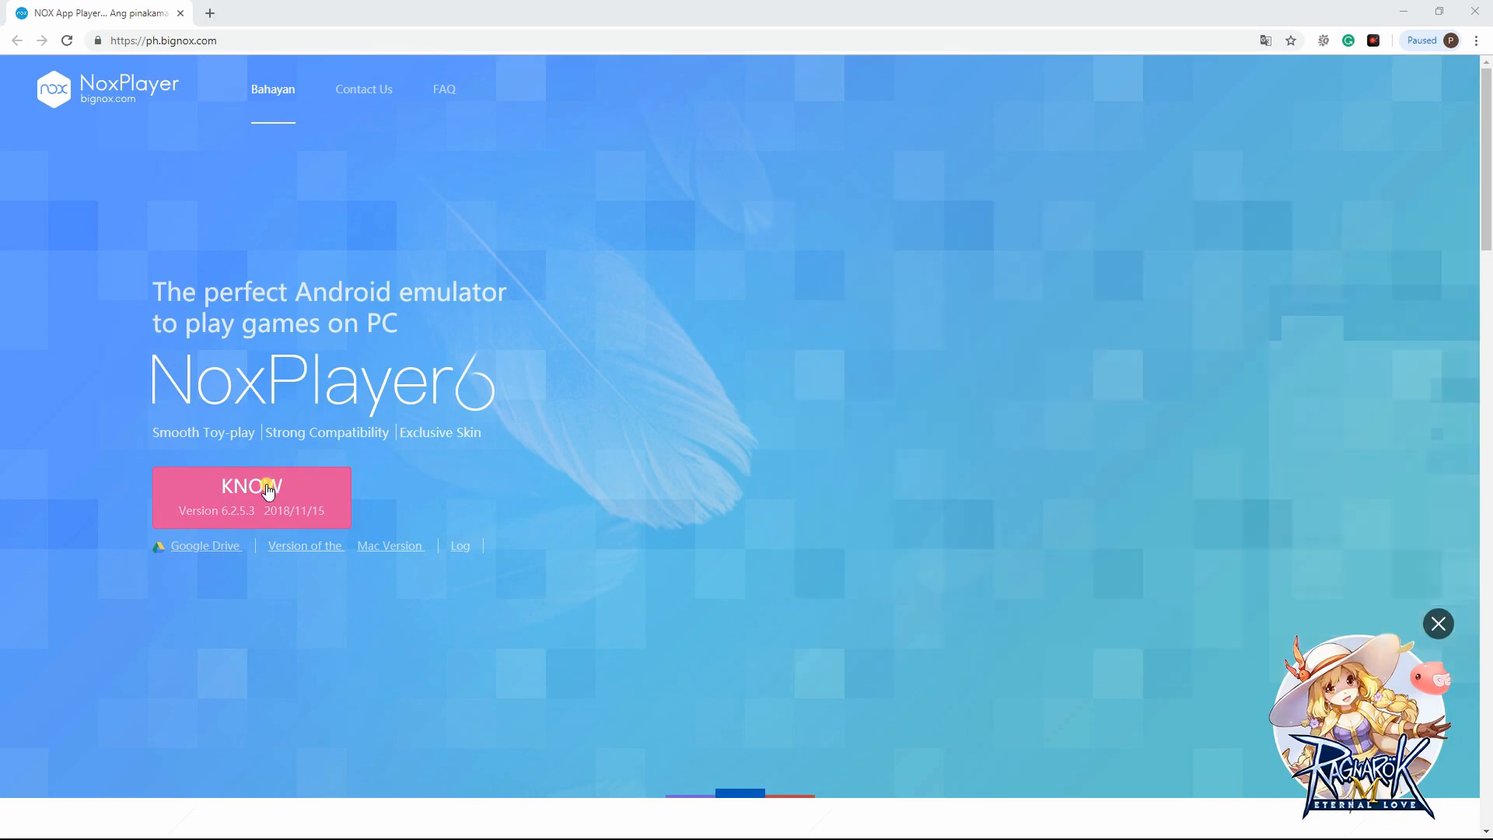
click(250, 495)
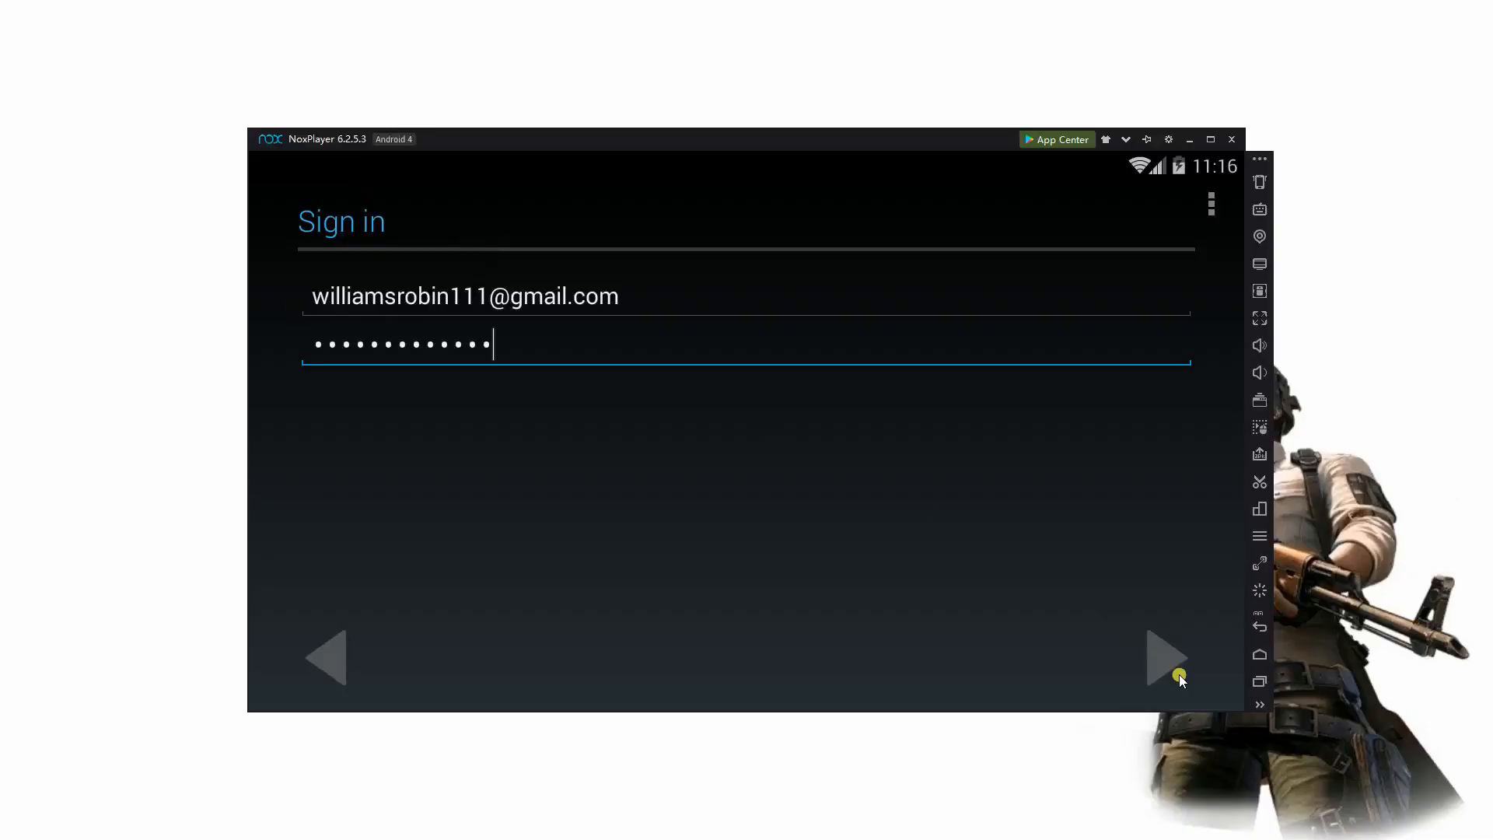
Step: Complete Google sign-in in NoxPlayer and install PUBG MOBILE found by searching 'pu'
click(1165, 657)
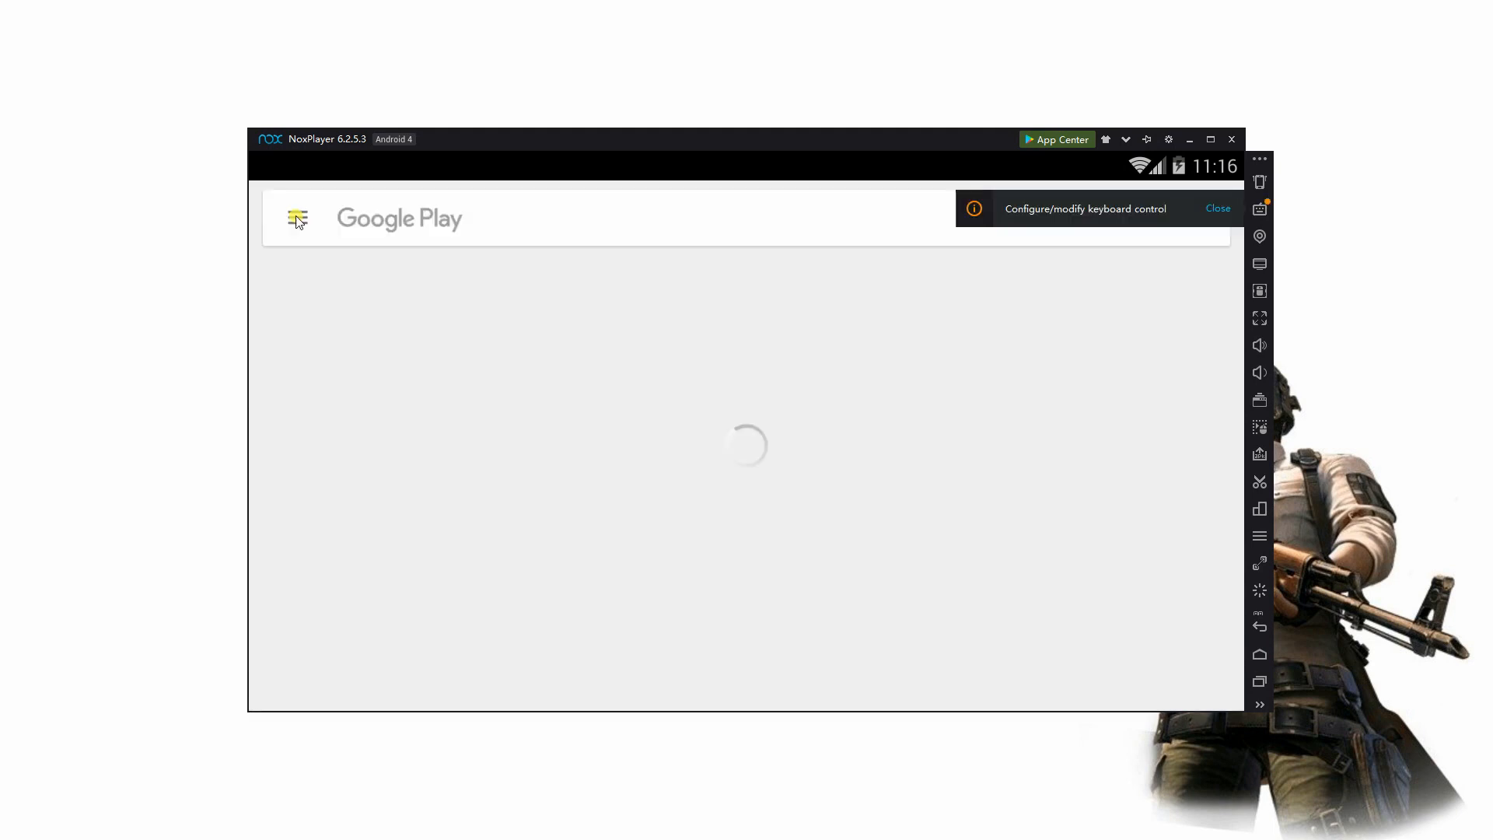
text(pu)
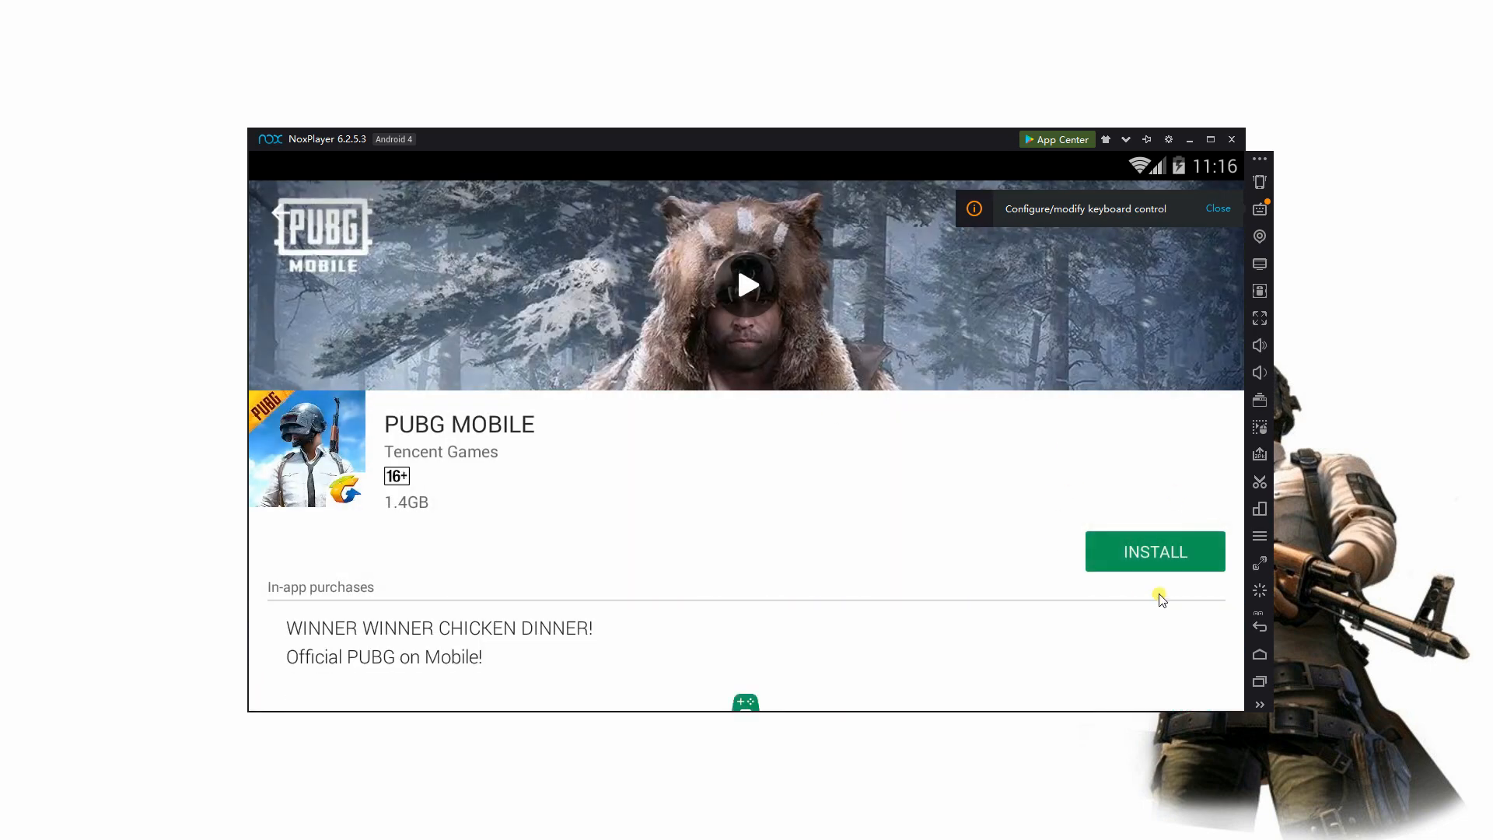
click(1153, 550)
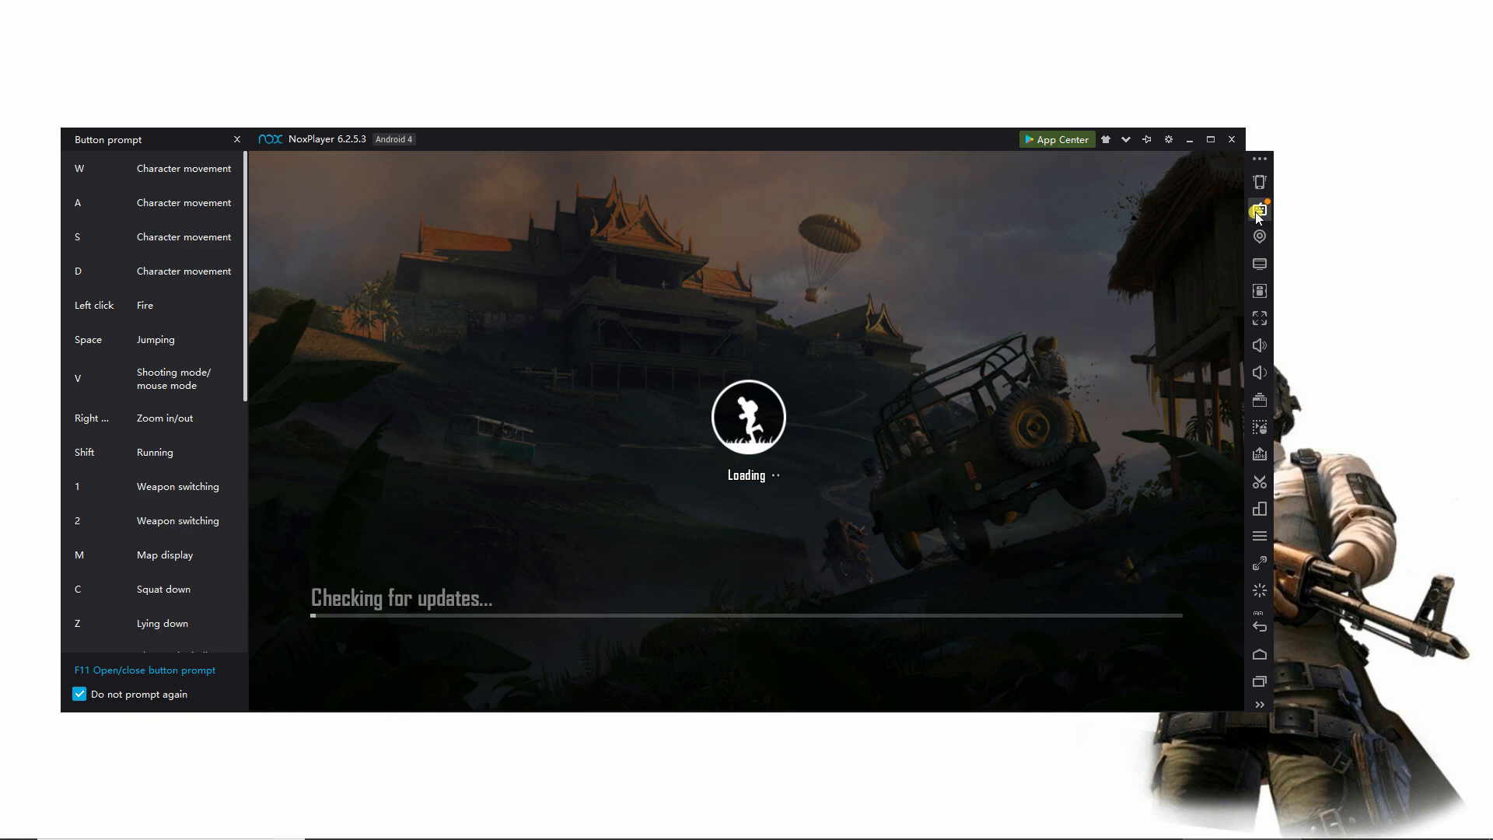
Step: Add a direction movement pad to NoxPlayer's PUBG Mobile keyboard layout and save it
click(1258, 208)
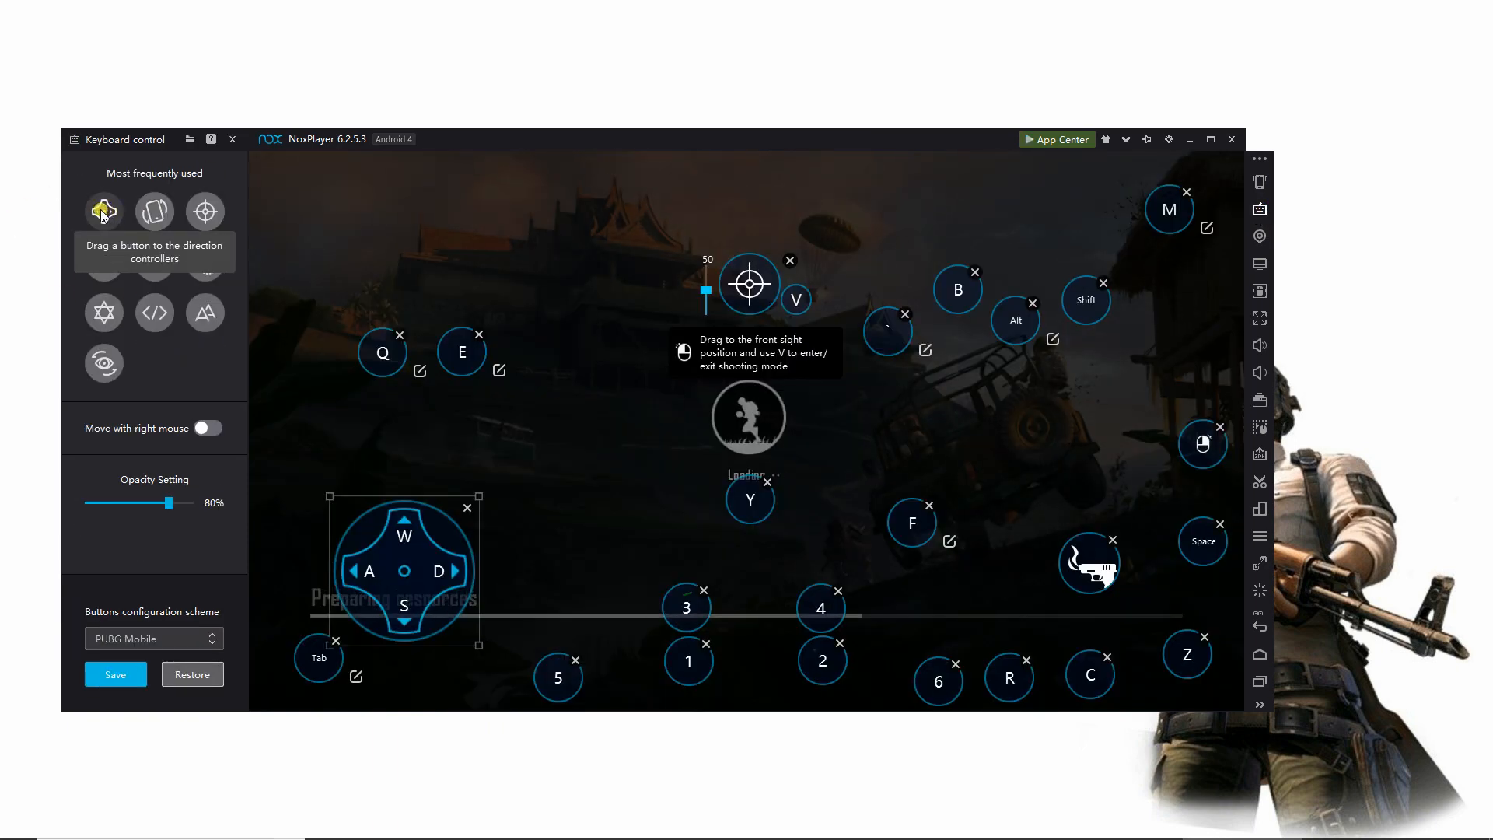
click(102, 212)
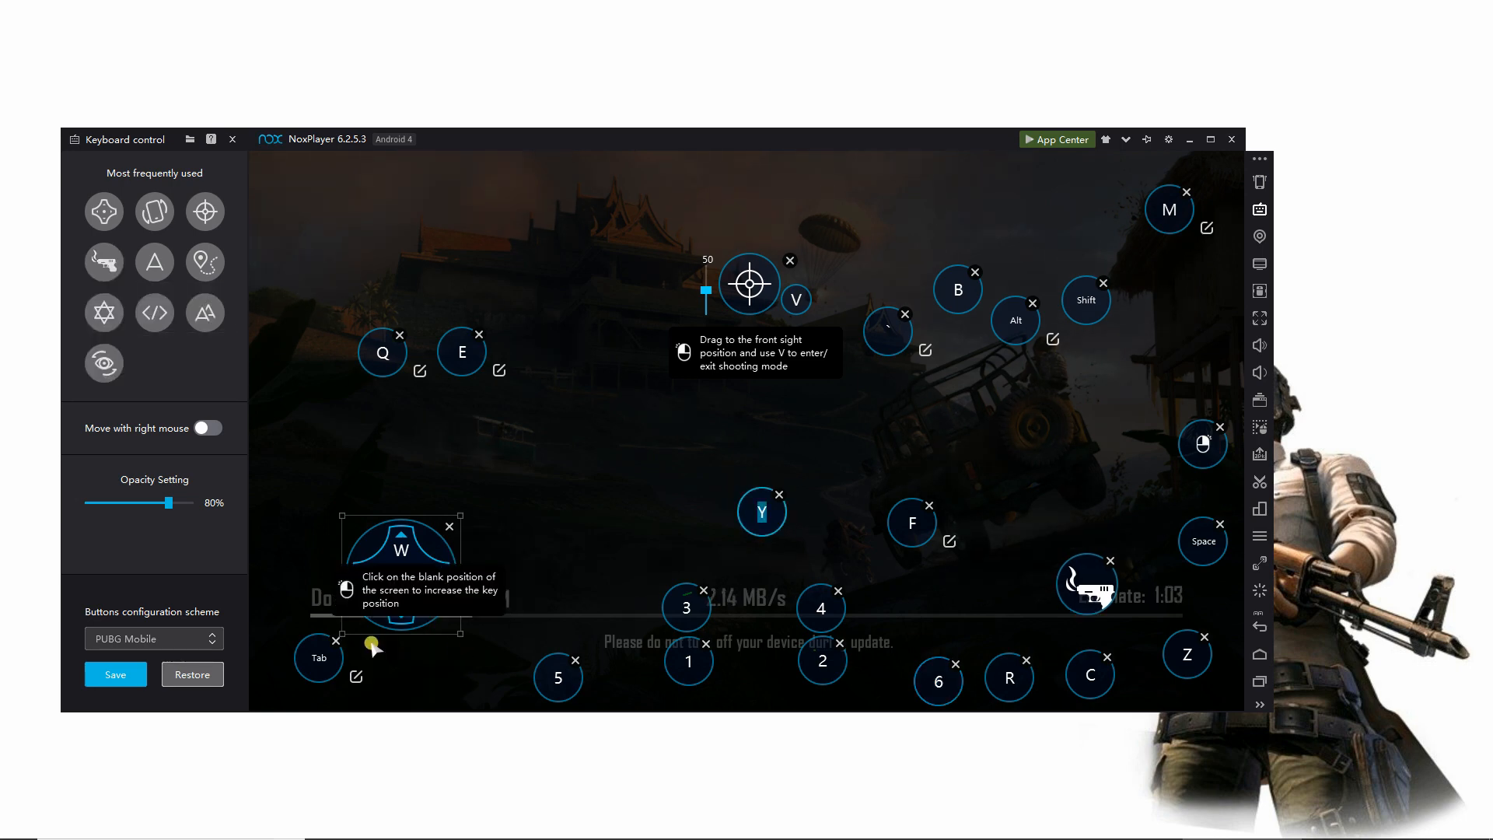
click(114, 674)
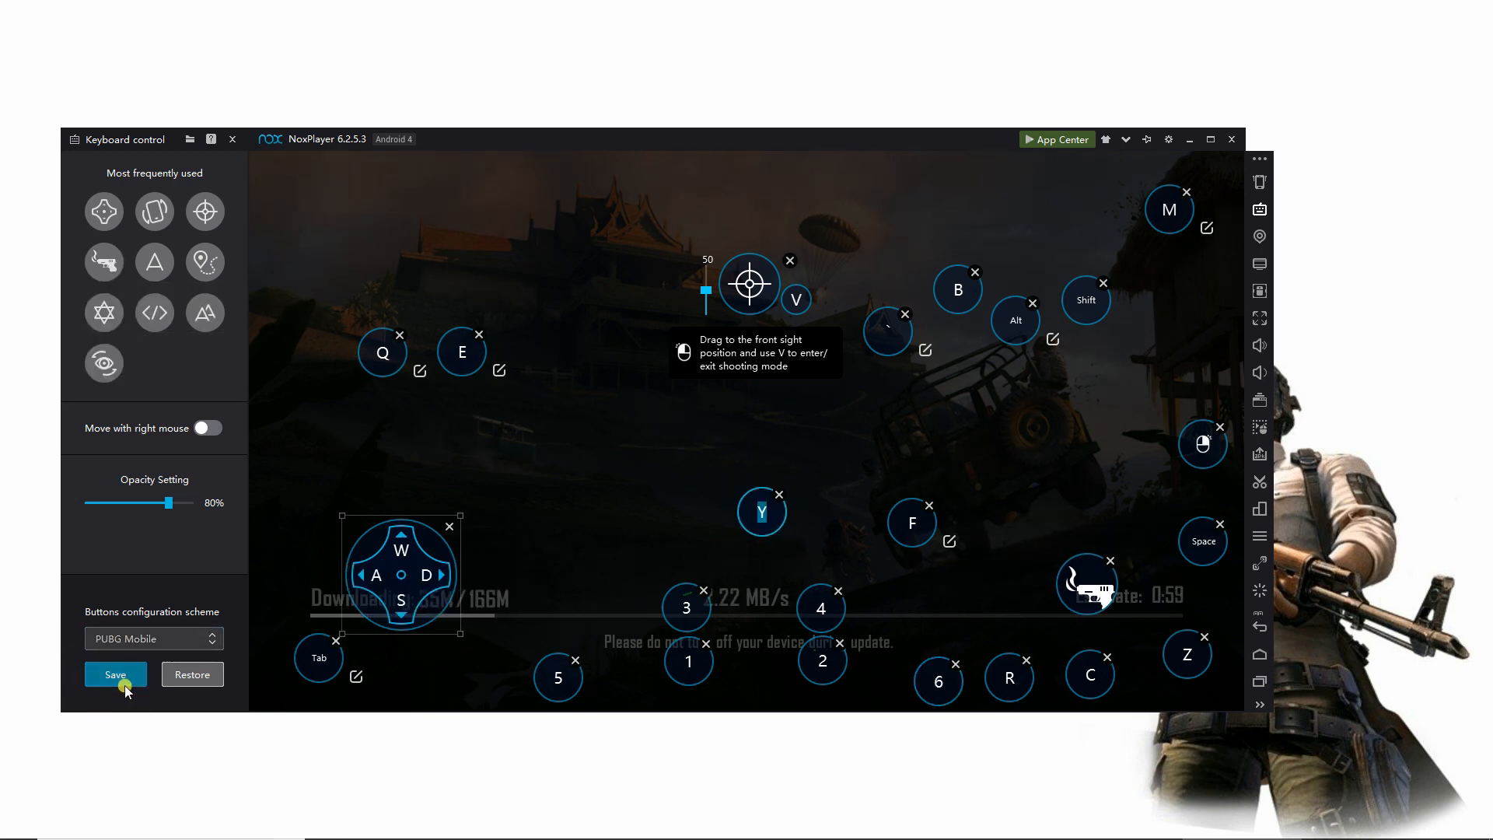